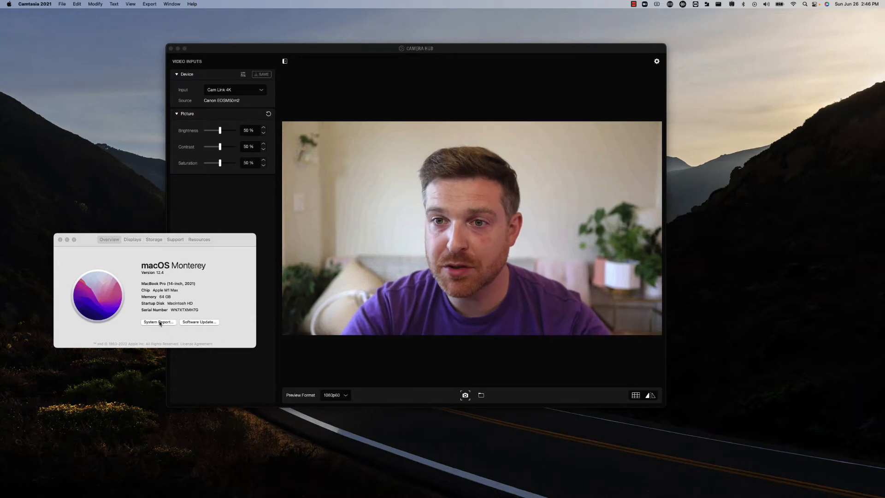
Step: In the system report, confirm the Cam Link 4K's 5 Gb/s link under the Satechi Hub, then close it
{"action": "left_click", "coordinate": [157, 322]}
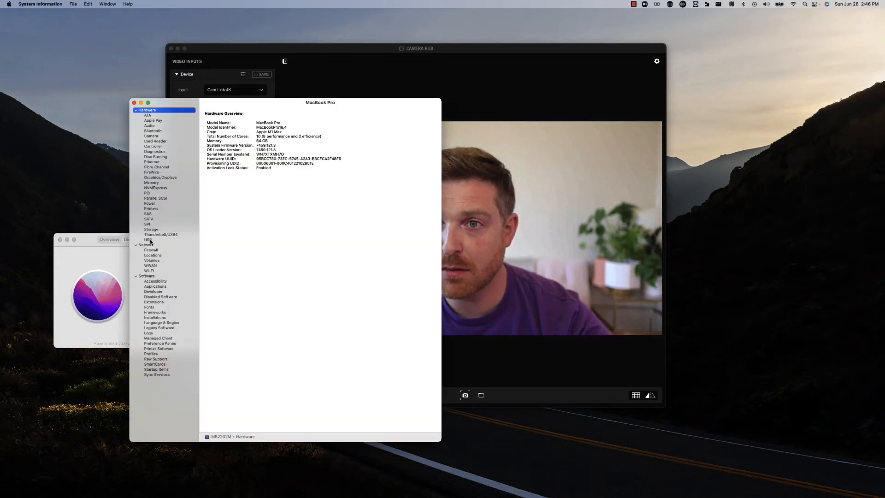
{"action": "left_click", "coordinate": [147, 239]}
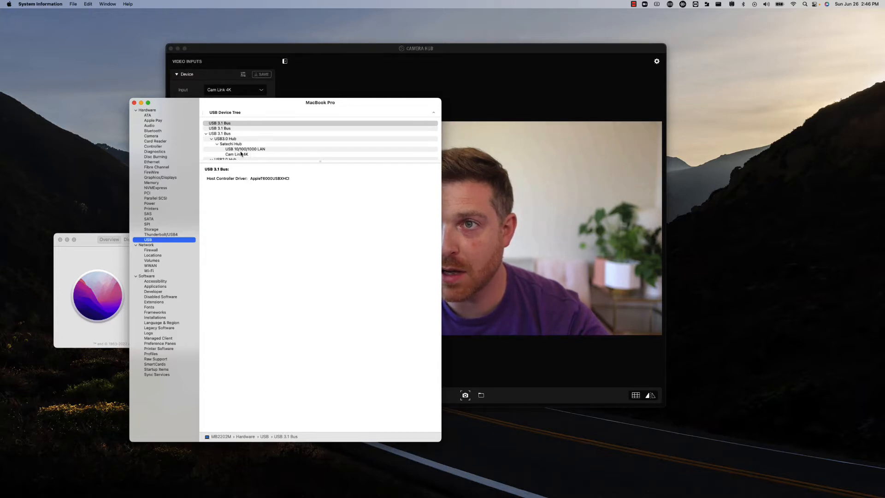
{"action": "left_click", "coordinate": [161, 235]}
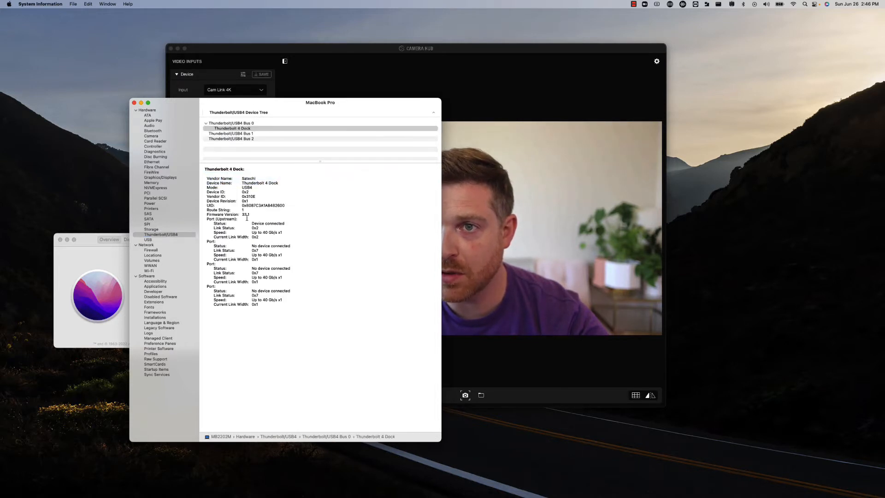
{"action": "left_click", "coordinate": [148, 239]}
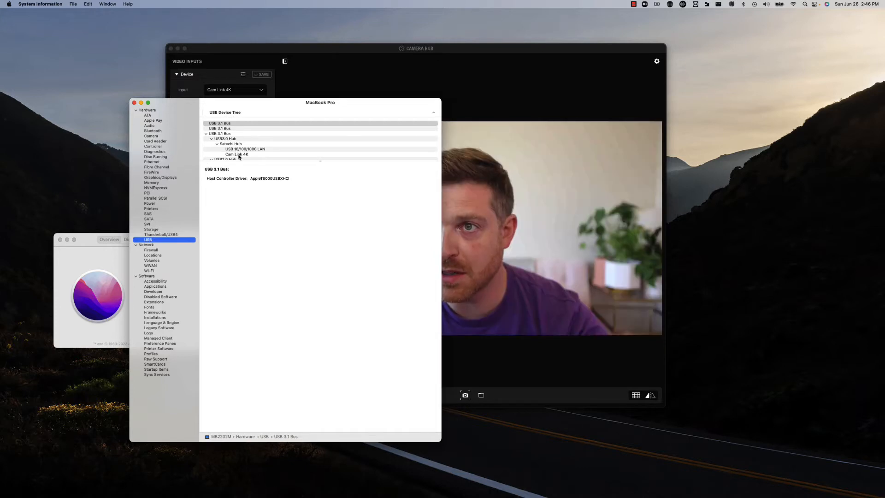
{"action": "left_click", "coordinate": [236, 154]}
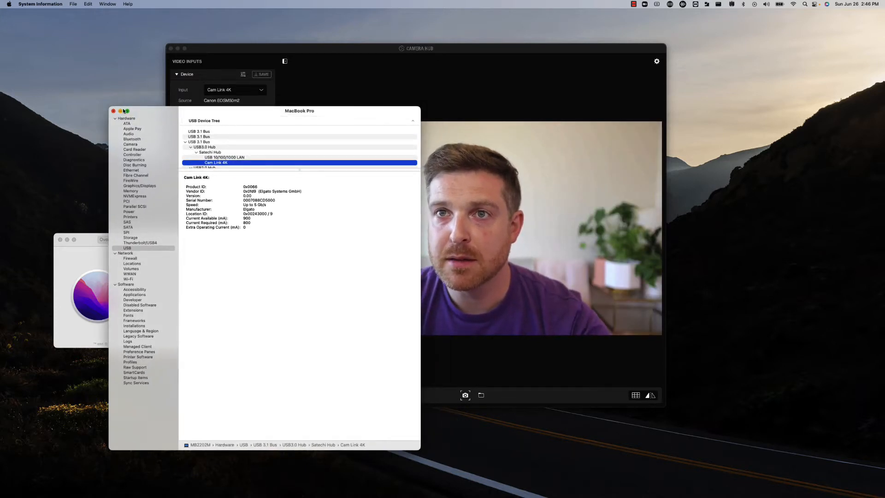
{"action": "left_click", "coordinate": [114, 111]}
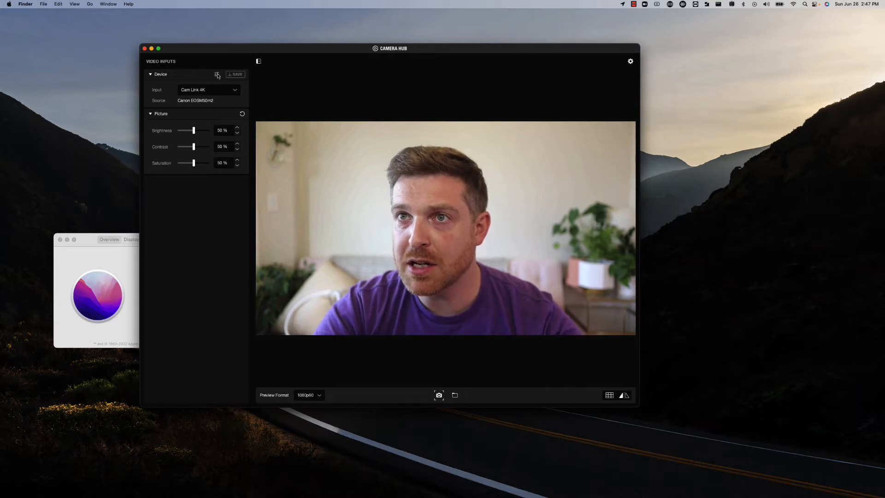
Step: Set the Cam Link 4K's USB Transfer Mode to Bulk in Advanced device settings
{"action": "left_click", "coordinate": [216, 73]}
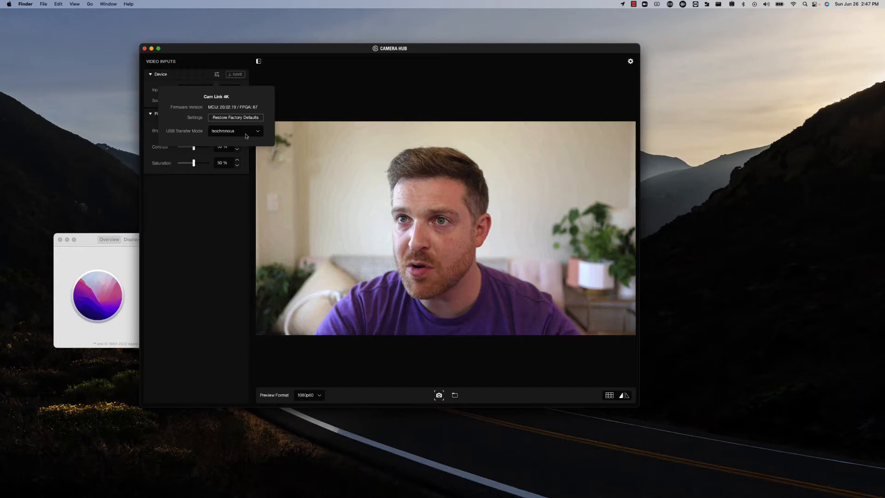
{"action": "left_click", "coordinate": [236, 131]}
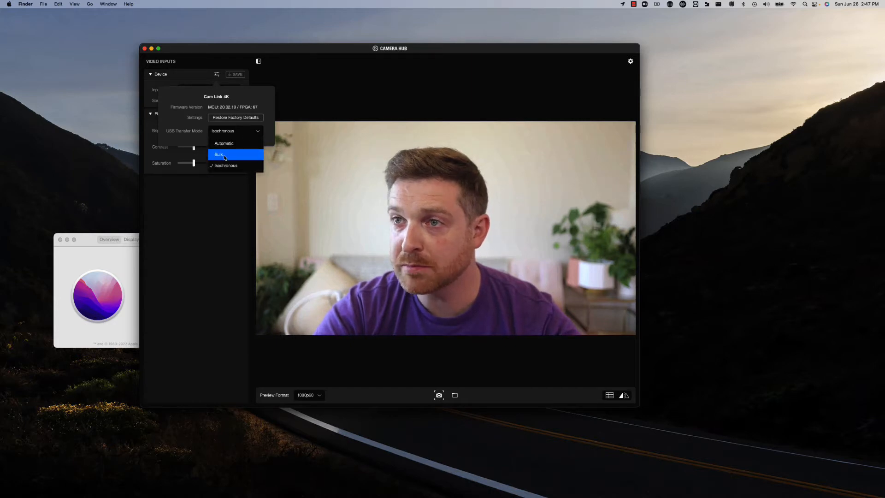
{"action": "left_click", "coordinate": [220, 155]}
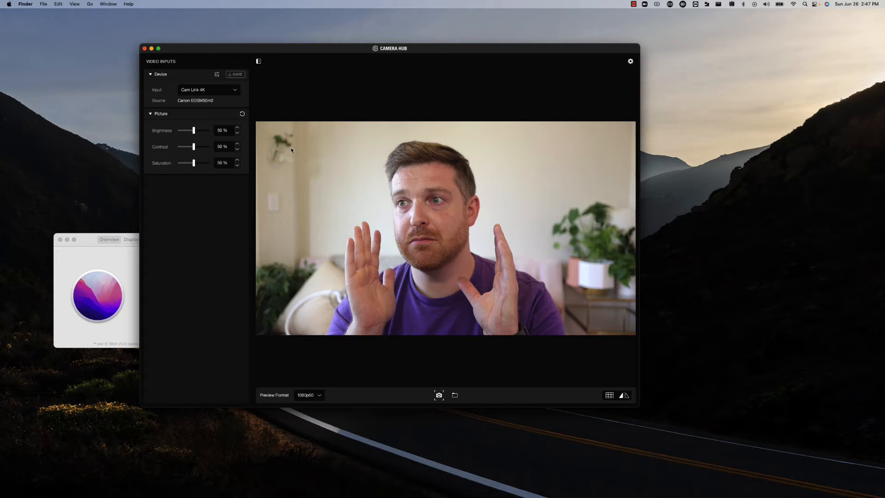
{"action": "mouse_move", "coordinate": [304, 171]}
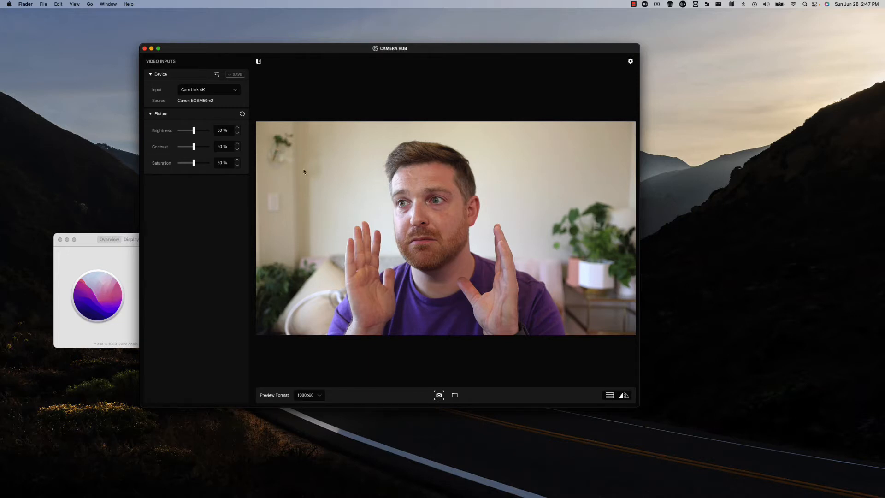
{"action": "mouse_move", "coordinate": [170, 62]}
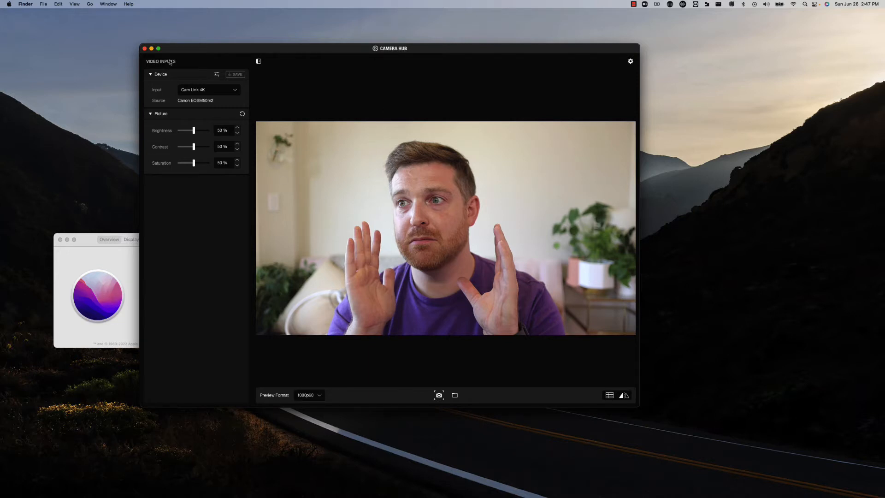
{"action": "mouse_move", "coordinate": [217, 74]}
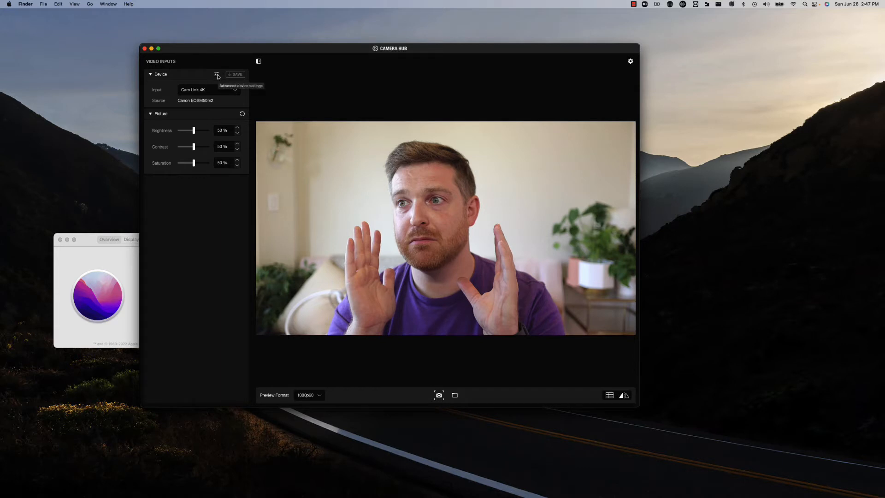
Step: Set the Cam Link 4K's USB Transfer Mode to Automatic and bring About This Mac forward
{"action": "left_click", "coordinate": [217, 74]}
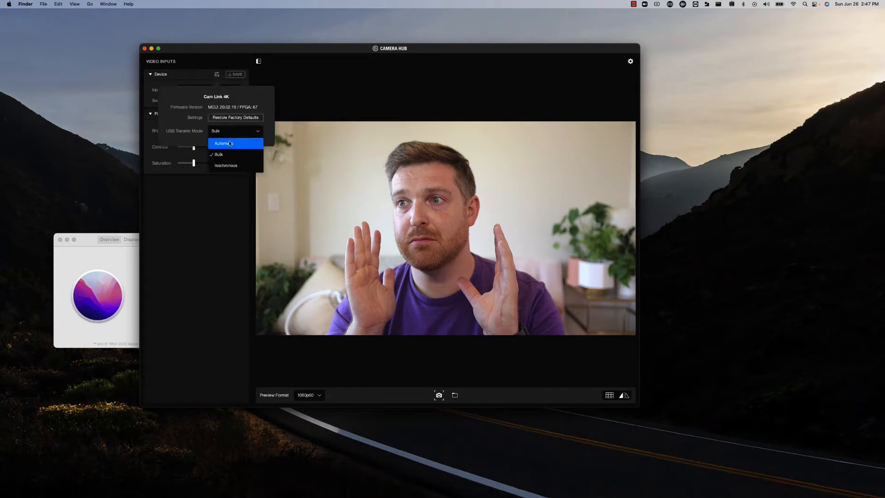
{"action": "left_click", "coordinate": [221, 143]}
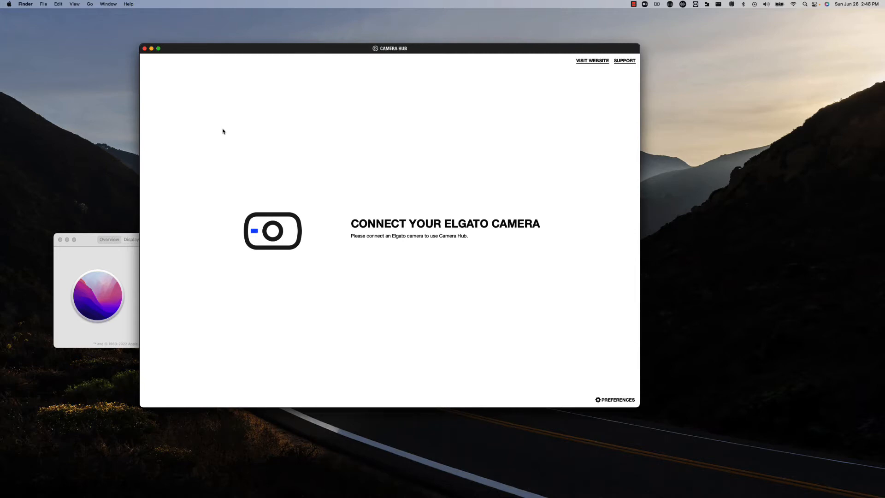
{"action": "mouse_move", "coordinate": [425, 204]}
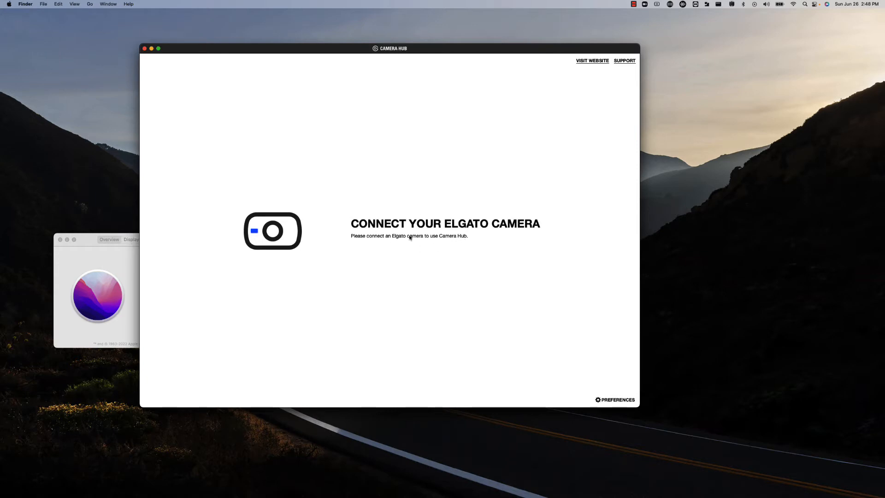
{"action": "mouse_move", "coordinate": [498, 133]}
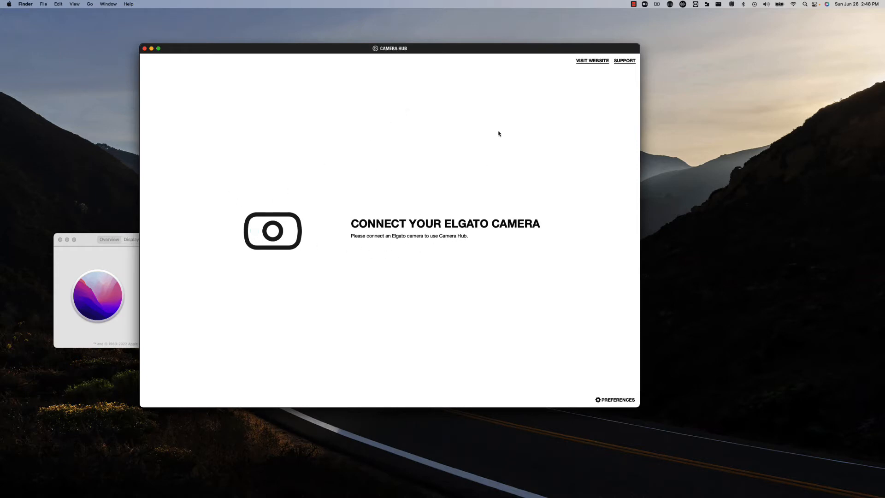
{"action": "mouse_move", "coordinate": [155, 110]}
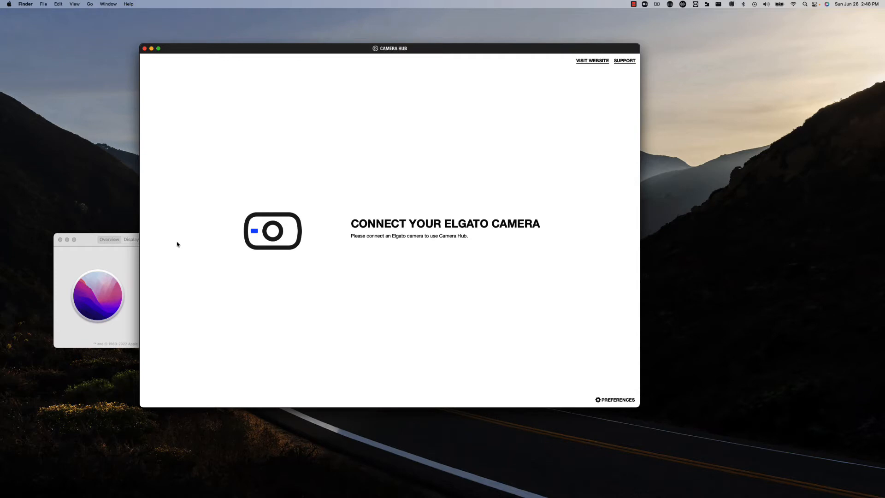
{"action": "left_click", "coordinate": [8, 4]}
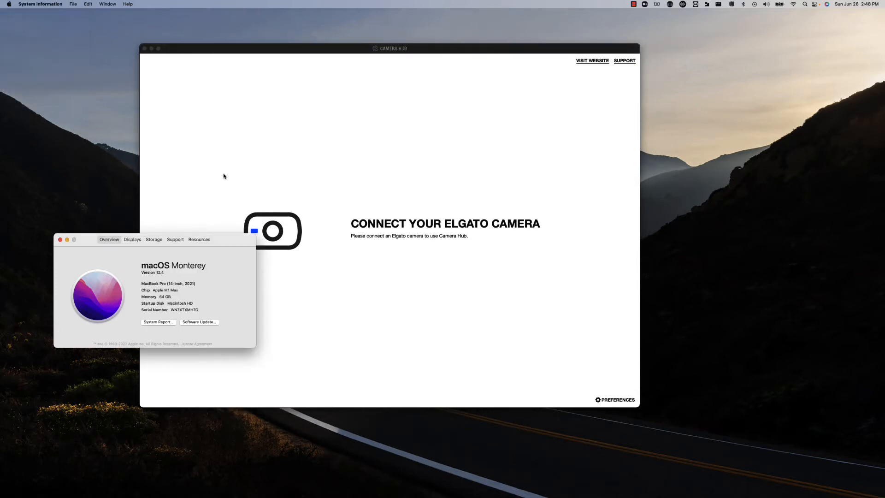
Step: Open the system report's USB device tree and confirm quitting Camera Hub
{"action": "left_click", "coordinate": [158, 322]}
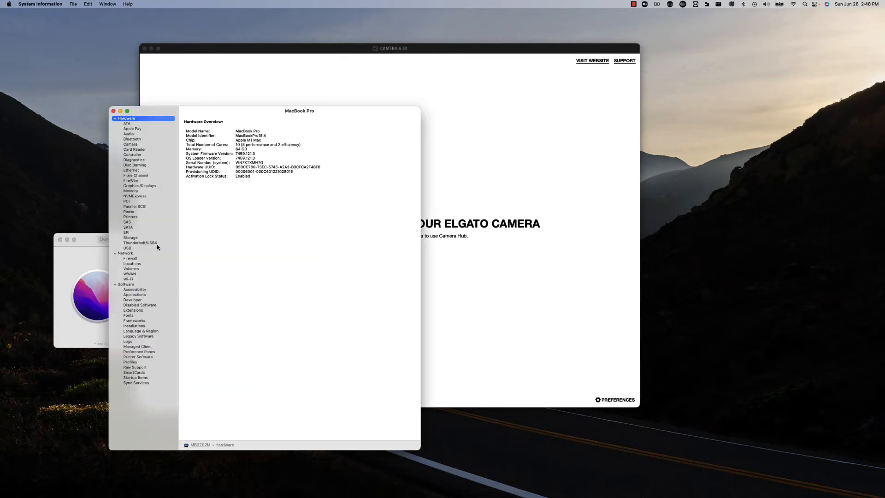
{"action": "left_click", "coordinate": [127, 248]}
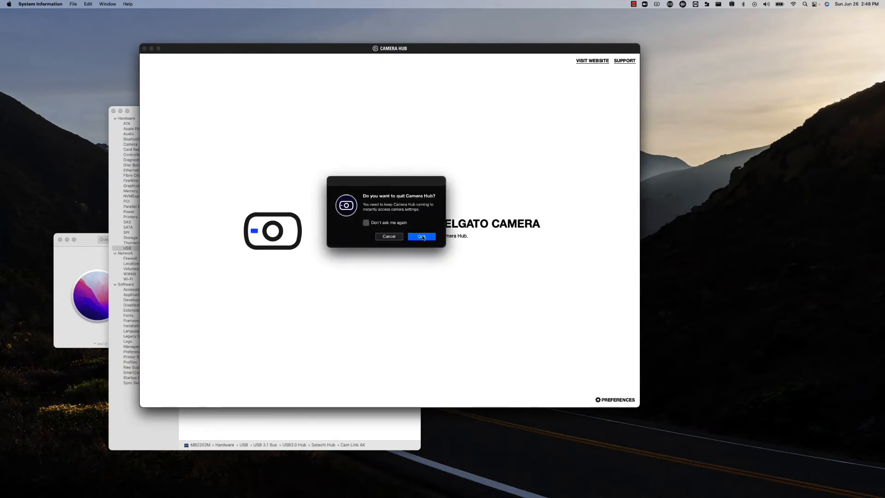
{"action": "left_click", "coordinate": [421, 236]}
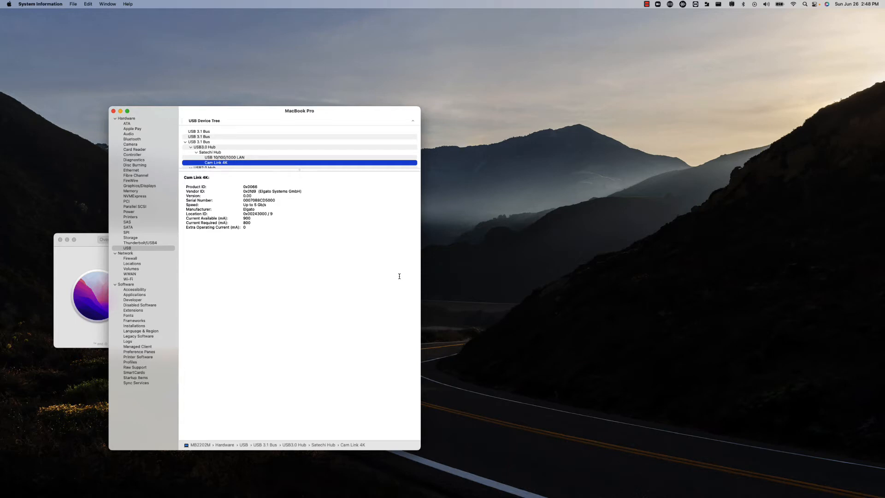
{"action": "mouse_move", "coordinate": [400, 353]}
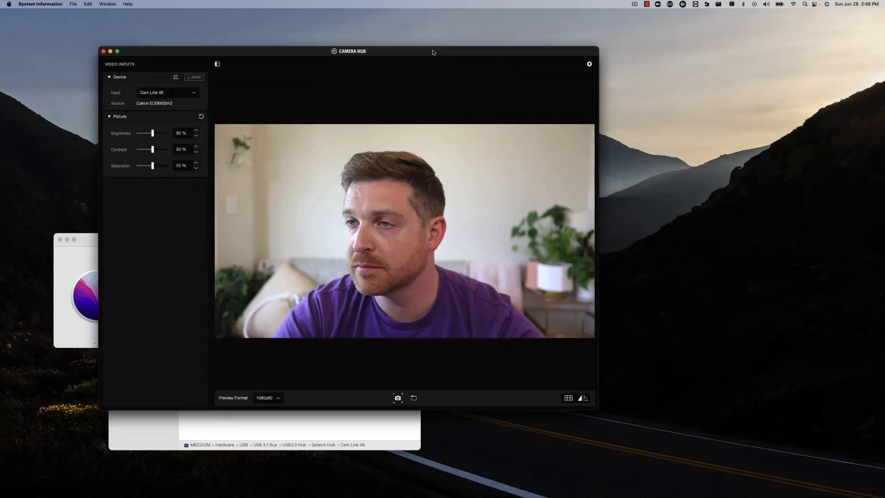
{"action": "mouse_move", "coordinate": [323, 379]}
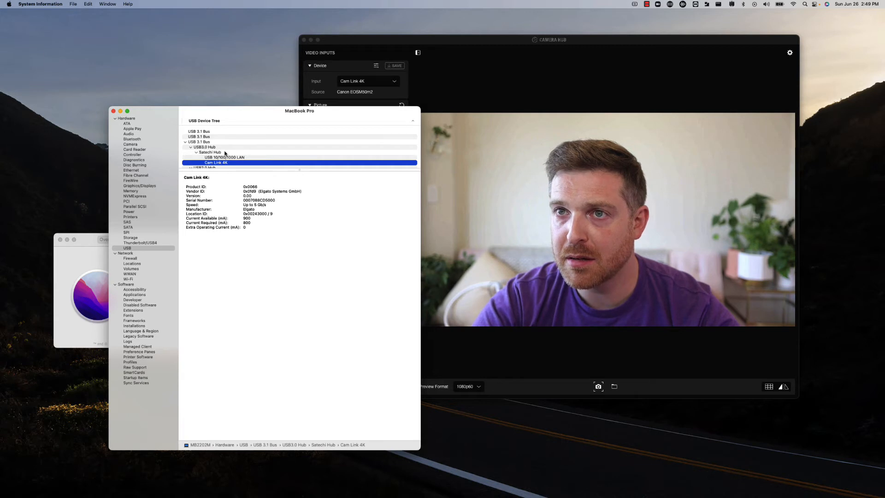
{"action": "mouse_move", "coordinate": [271, 252]}
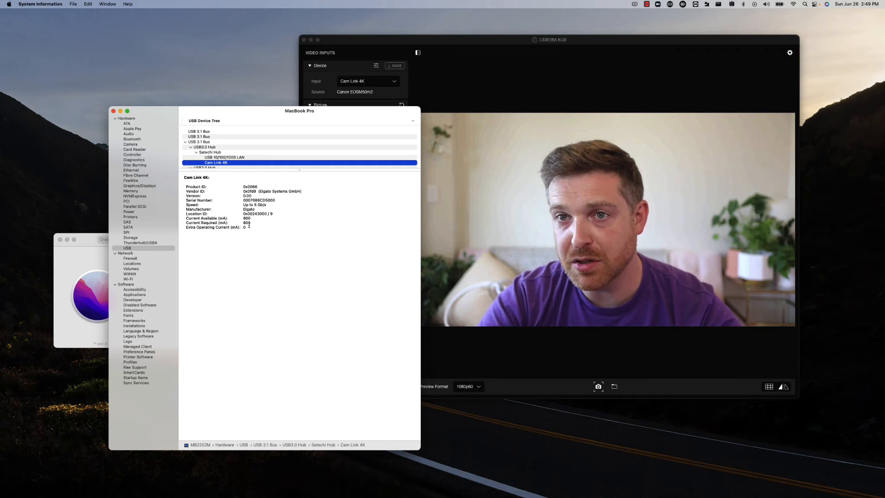
Step: Show the Thunderbolt/USB4 device tree with the Thunderbolt 4 Dock details while the Cam Link 4K reconnects
{"action": "left_click", "coordinate": [140, 243]}
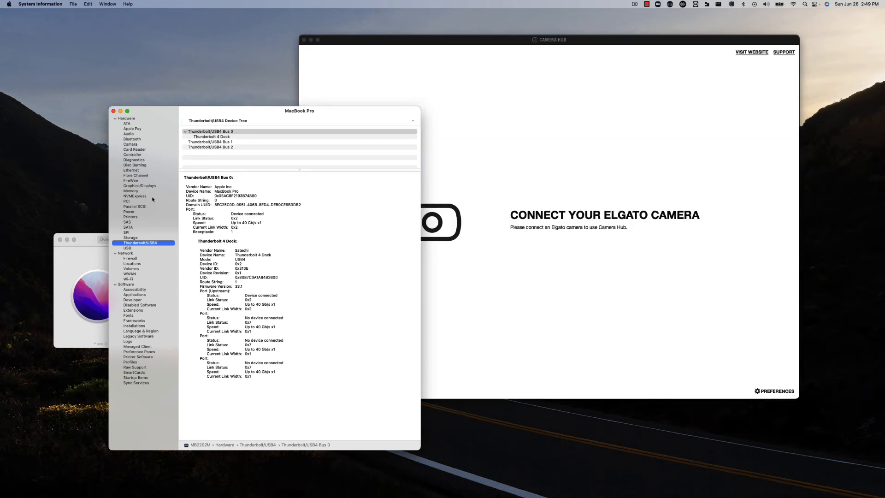
{"action": "mouse_move", "coordinate": [271, 119]}
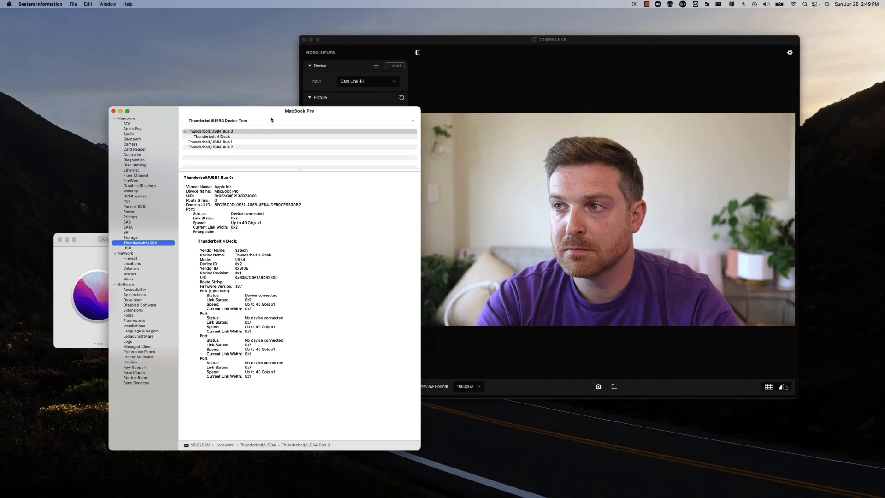
Step: Reopen the system report to view the Cam Link 4K at 5 Gb/s, then bring Camera Hub forward
{"action": "left_click_drag", "start_coordinate": [300, 111], "coordinate": [219, 43]}
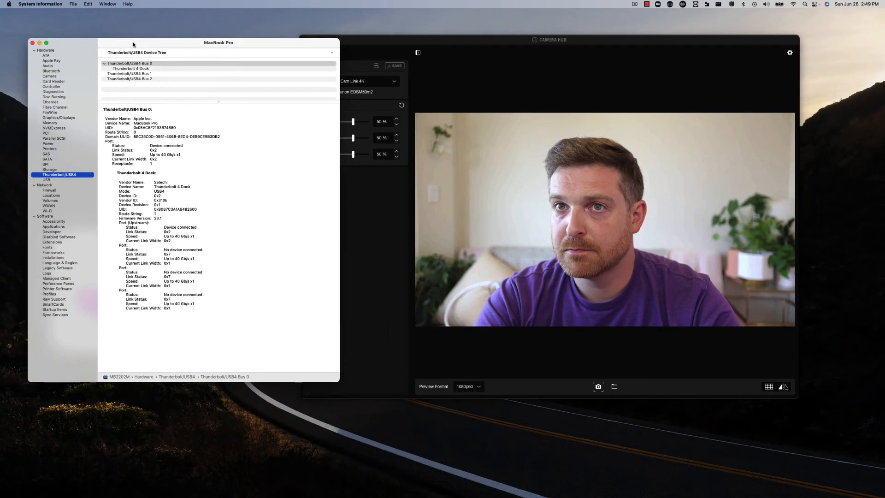
{"action": "left_click", "coordinate": [9, 4]}
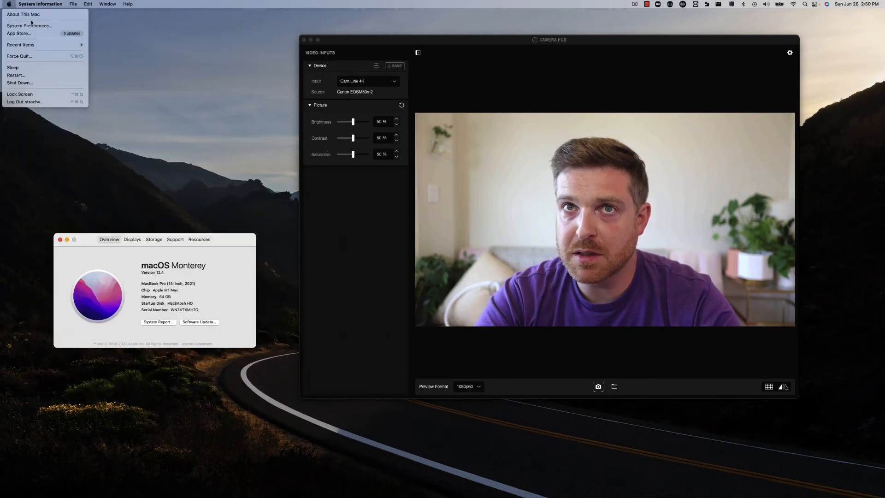
{"action": "left_click", "coordinate": [158, 321]}
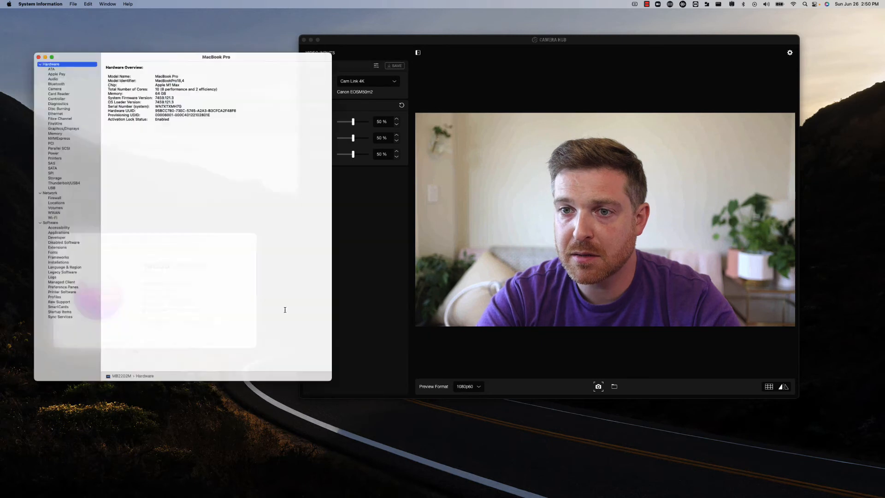
{"action": "left_click", "coordinate": [51, 180]}
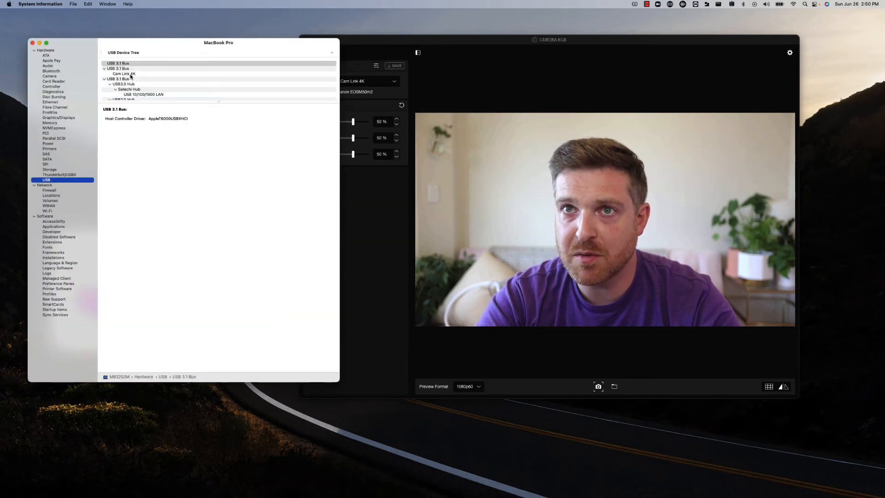
{"action": "left_click", "coordinate": [124, 73]}
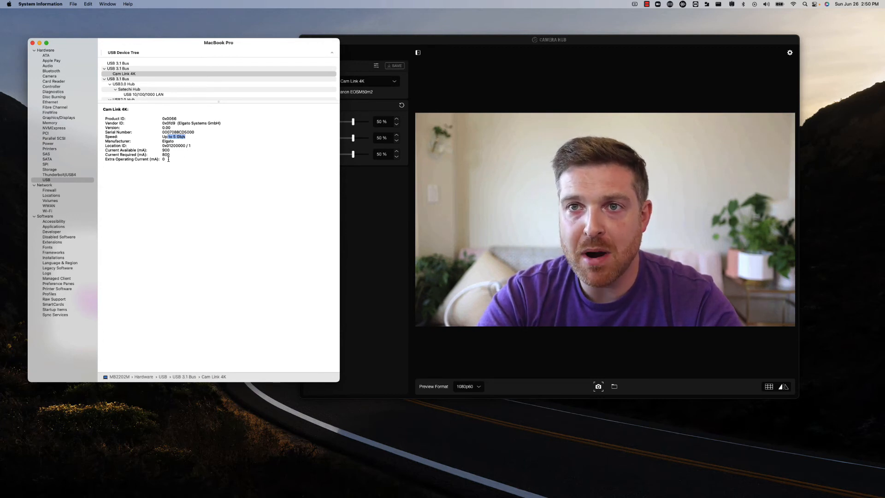
{"action": "left_click", "coordinate": [547, 40]}
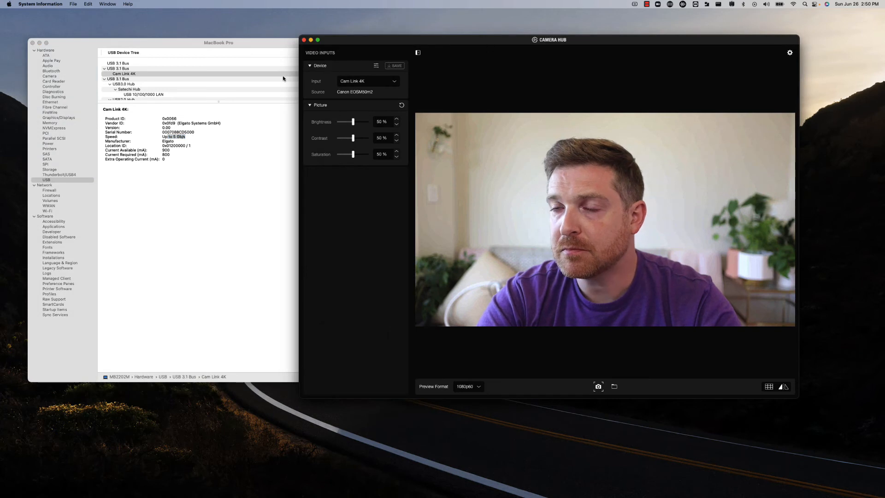
{"action": "mouse_move", "coordinate": [619, 56]}
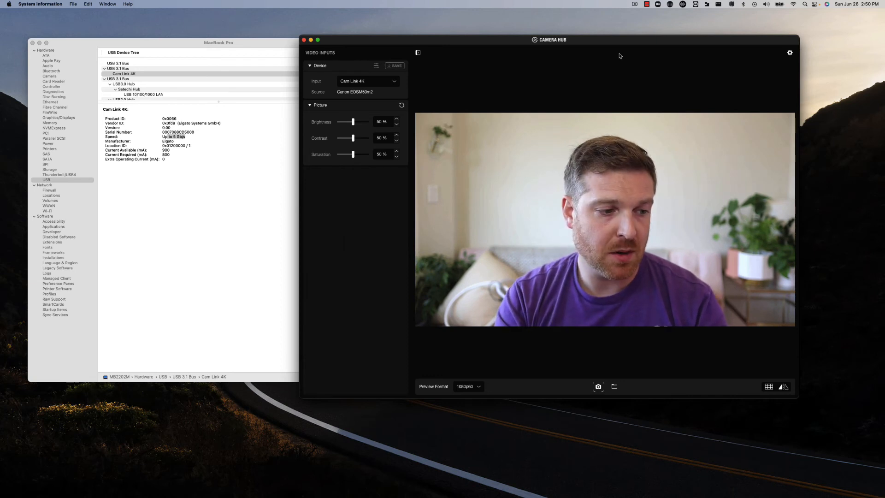
{"action": "mouse_move", "coordinate": [646, 100]}
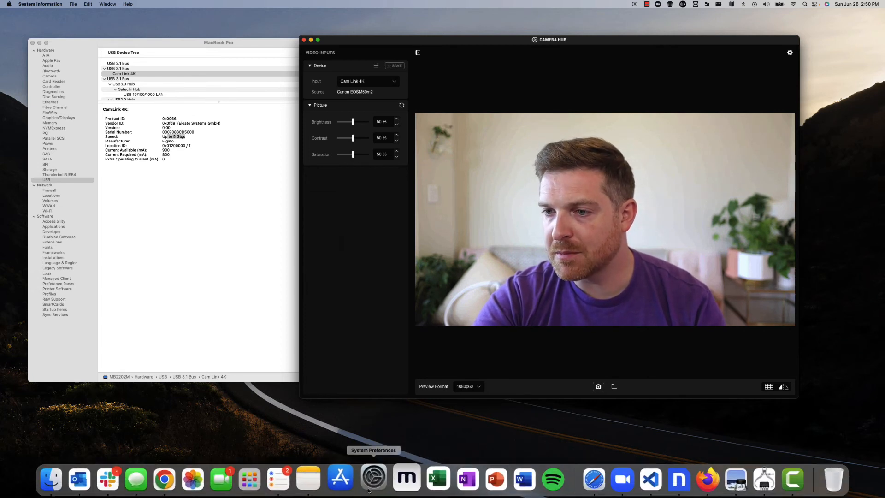
Step: Check the two AORUS FI27Q-P monitors' 165 Hz and 120 Hz refresh rates in Display Settings
{"action": "left_click", "coordinate": [373, 479]}
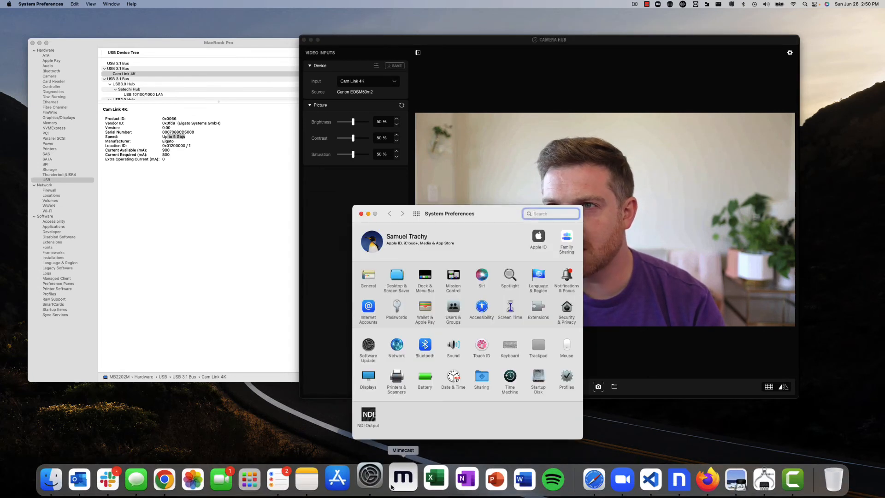
{"action": "left_click", "coordinate": [367, 375]}
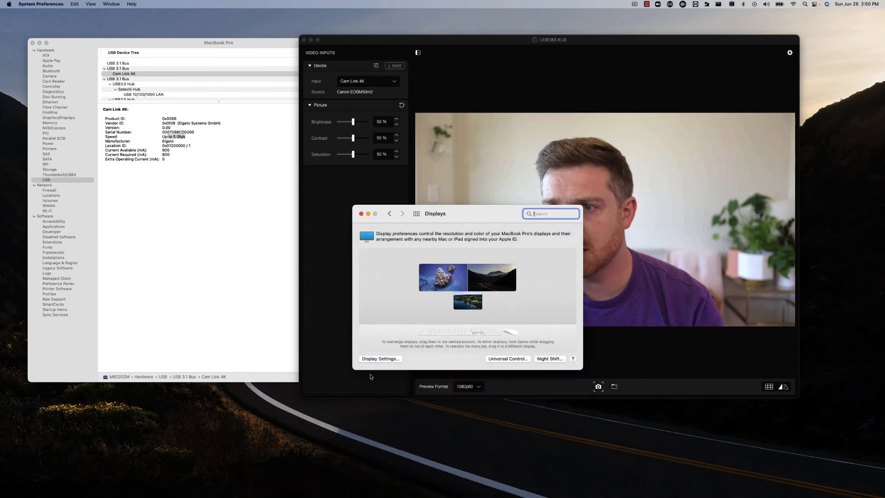
{"action": "mouse_move", "coordinate": [443, 277]}
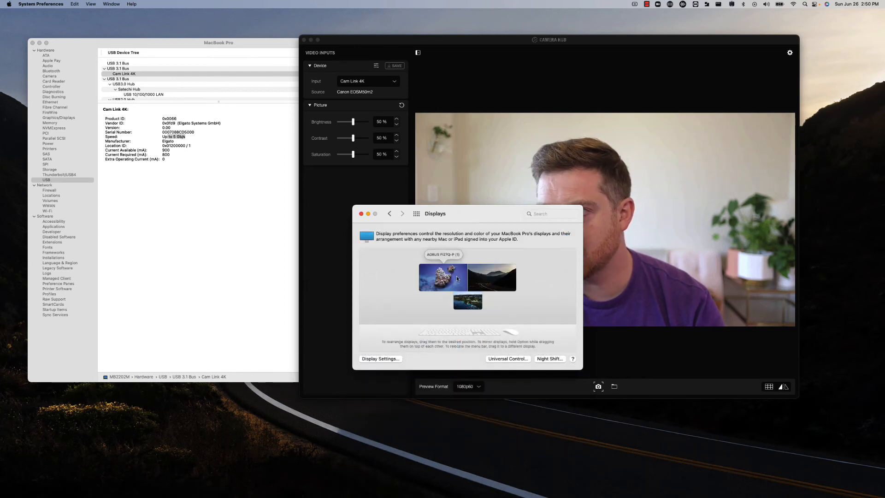
{"action": "left_click", "coordinate": [550, 213]}
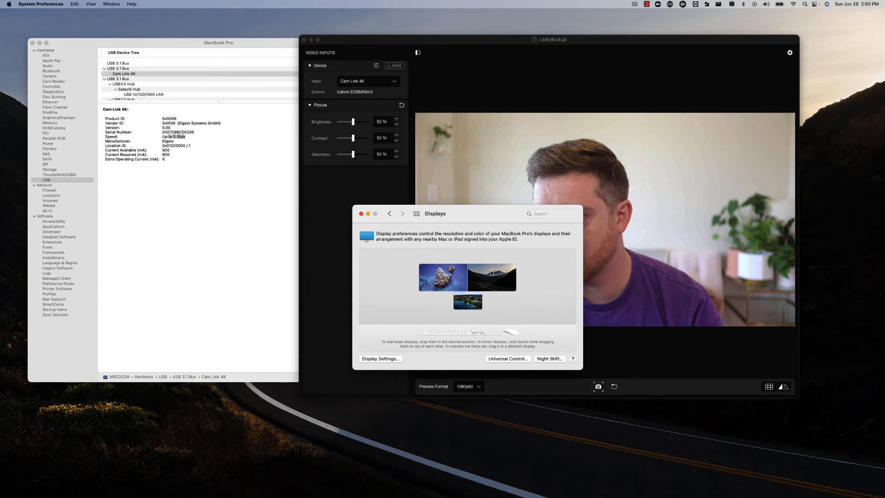
{"action": "mouse_move", "coordinate": [491, 277]}
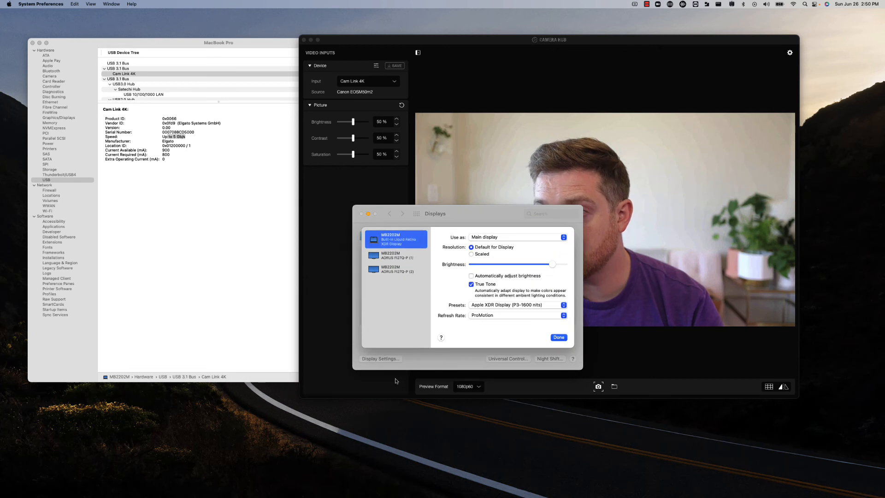
{"action": "left_click", "coordinate": [397, 254]}
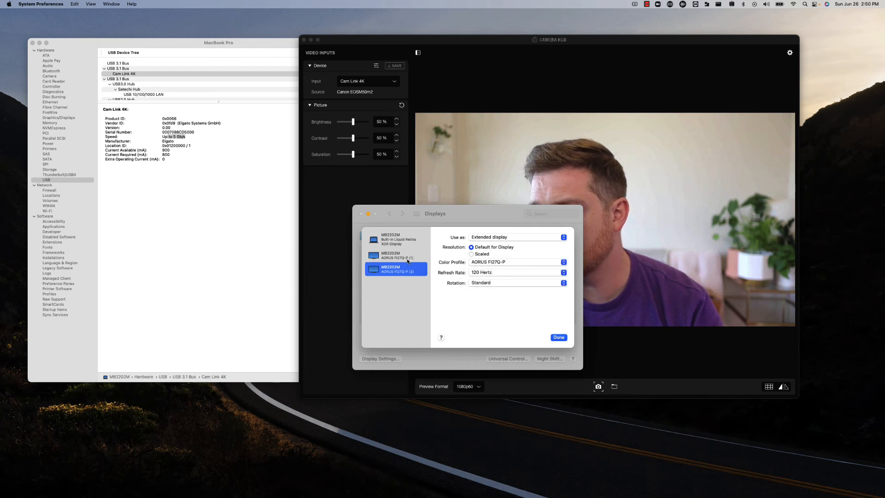
{"action": "left_click", "coordinate": [395, 255]}
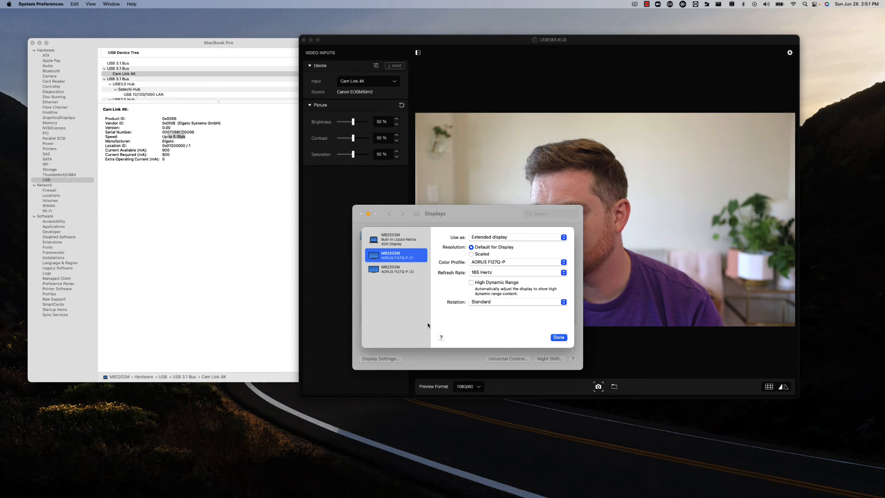
{"action": "left_click", "coordinate": [395, 269]}
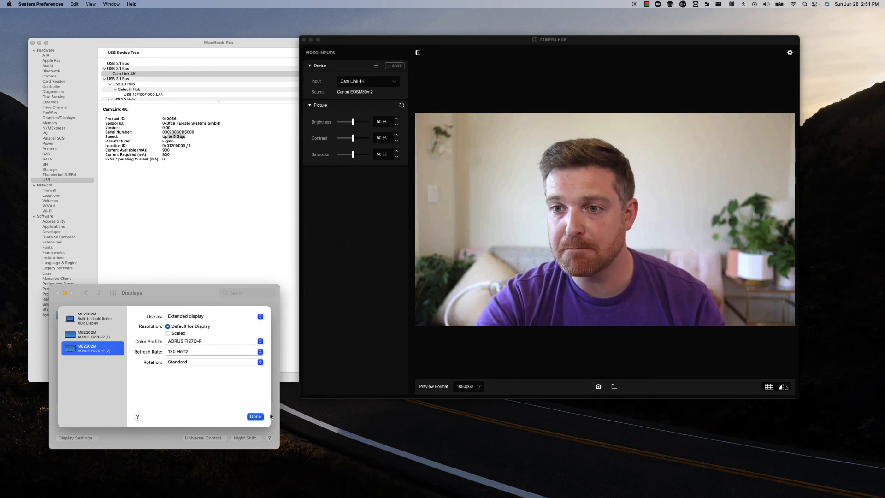
{"action": "left_click", "coordinate": [254, 416]}
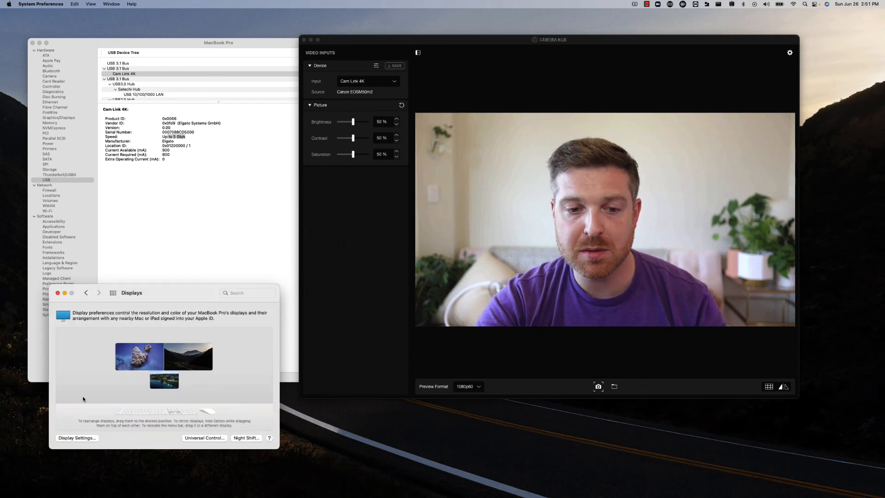